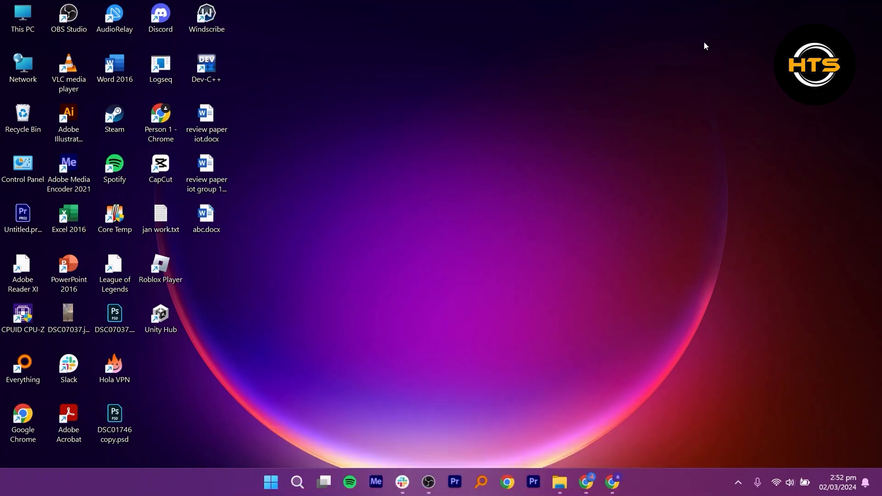
Step: Bring up Chrome showing the WhatsApp Web chat with Aiman Samsung
click(586, 485)
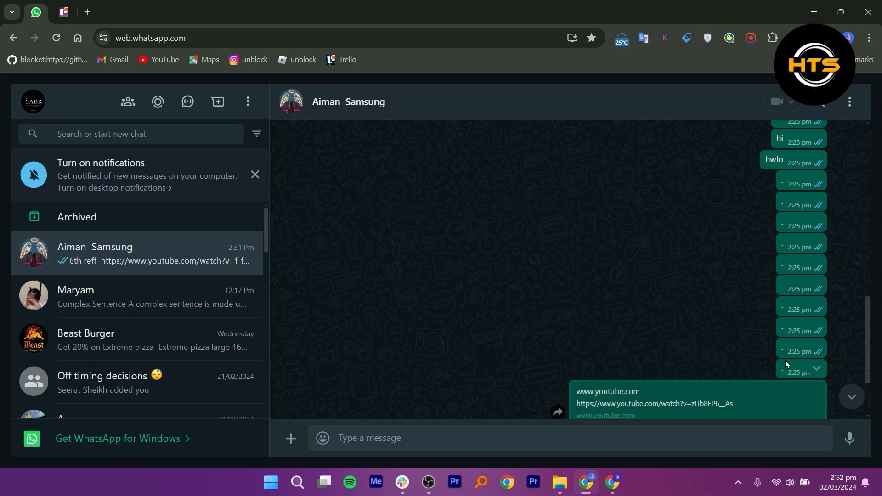
mouse_move(789, 368)
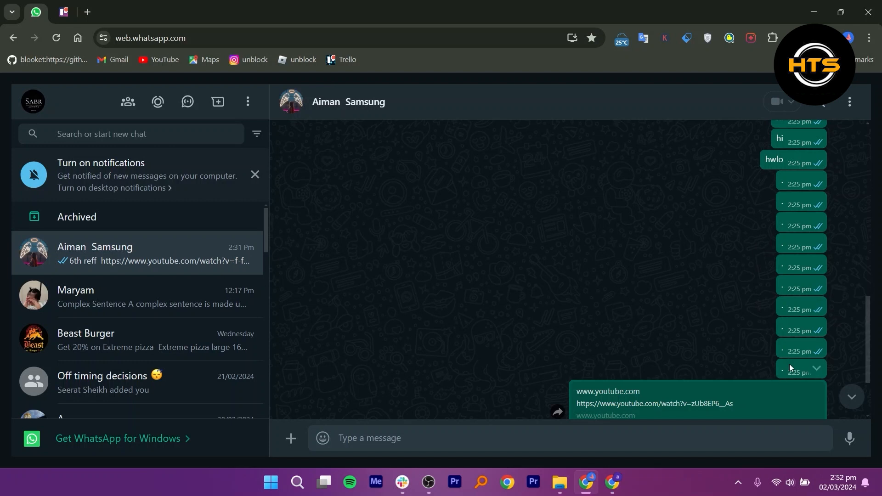
Step: Choose Delete from a short sent message's dropdown to open the 'Delete message?' dialog
click(815, 371)
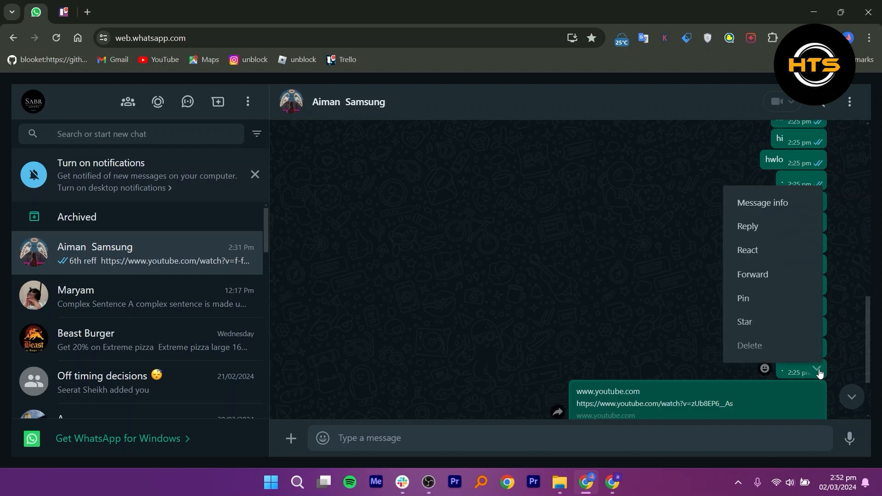
mouse_move(796, 349)
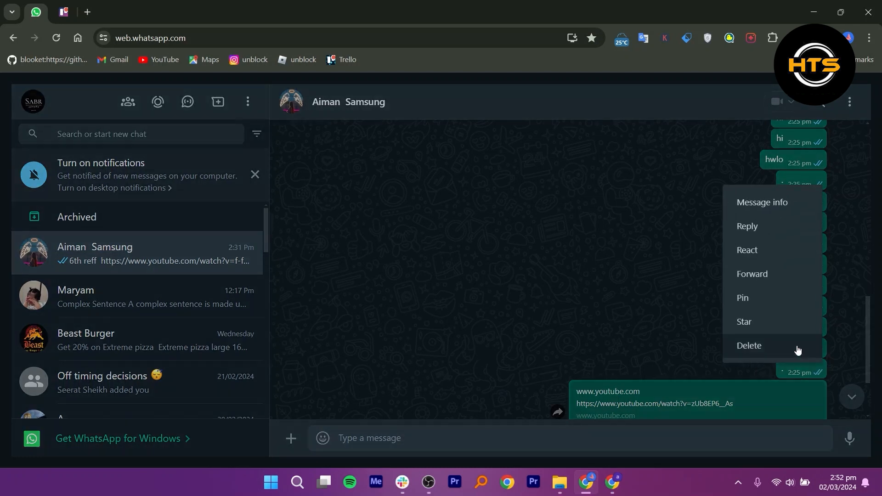
click(752, 346)
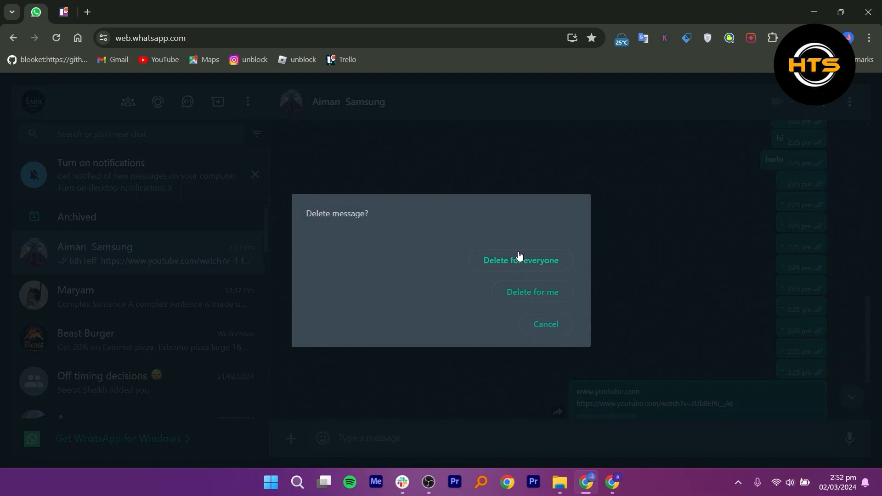
mouse_move(526, 256)
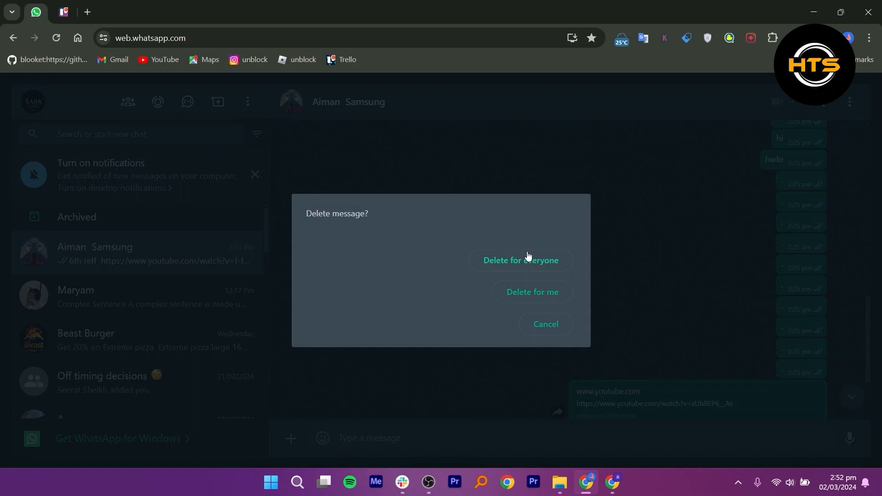
mouse_move(532, 266)
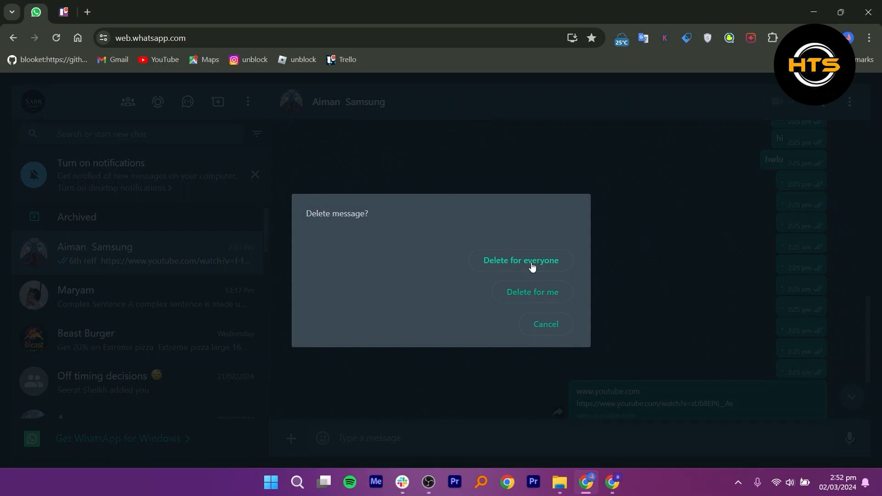
mouse_move(556, 283)
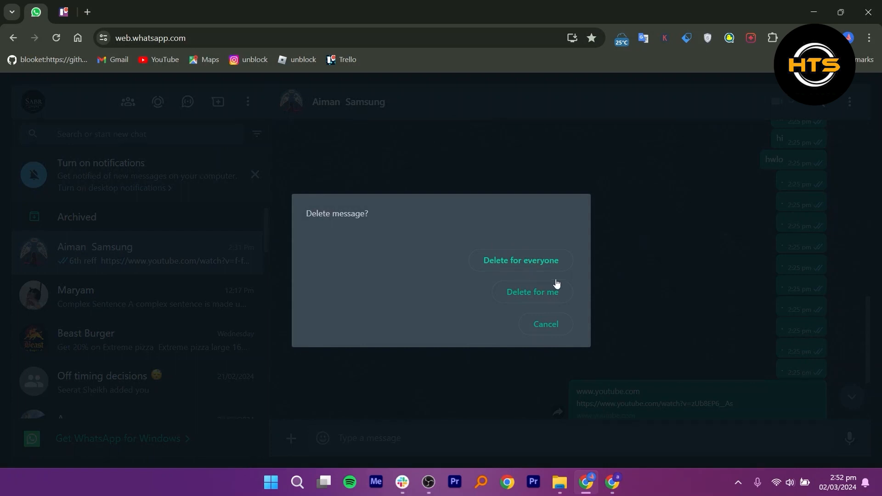
mouse_move(558, 286)
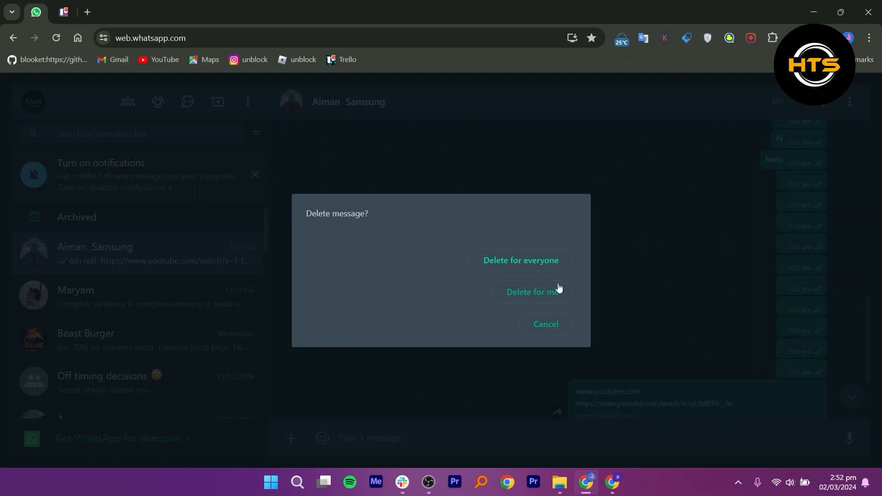
Step: Confirm 'Delete for me', then delete another short sent message the same way
click(532, 291)
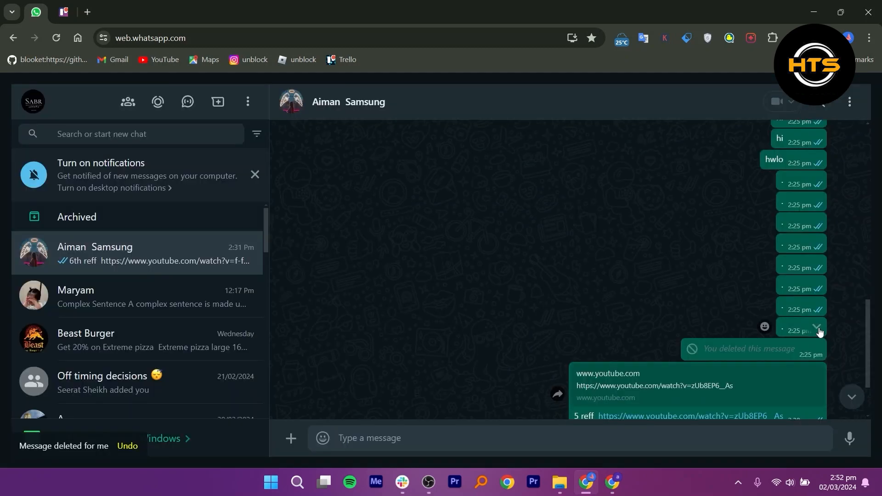
click(816, 330)
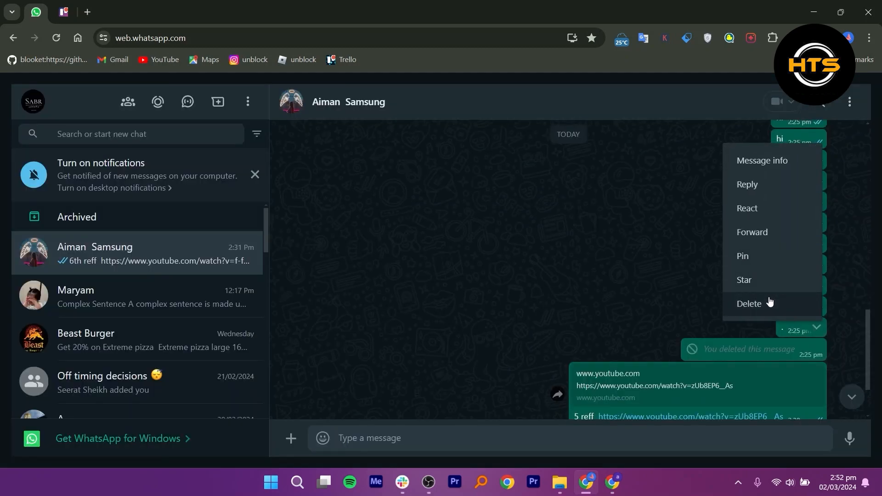
click(749, 303)
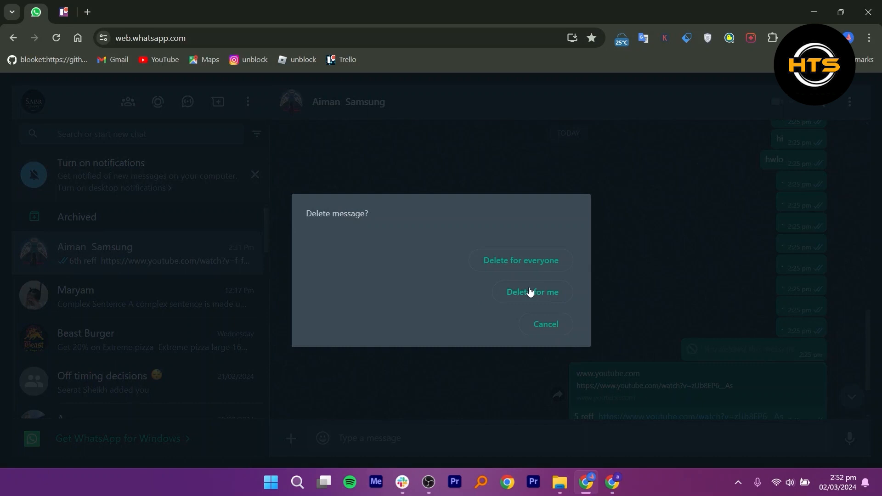
click(531, 292)
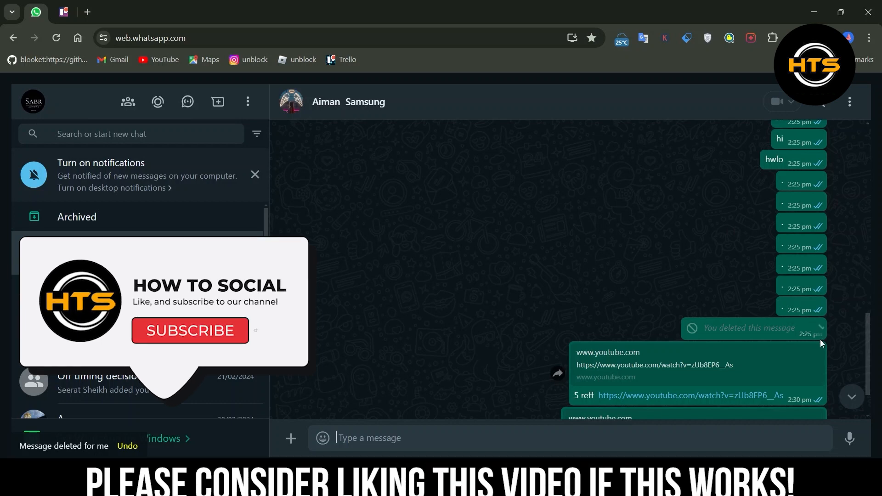
click(190, 330)
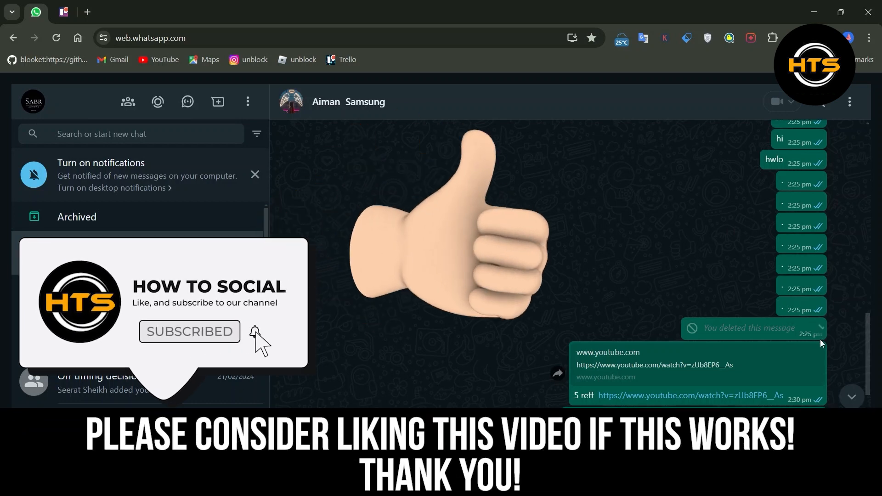
mouse_move(816, 345)
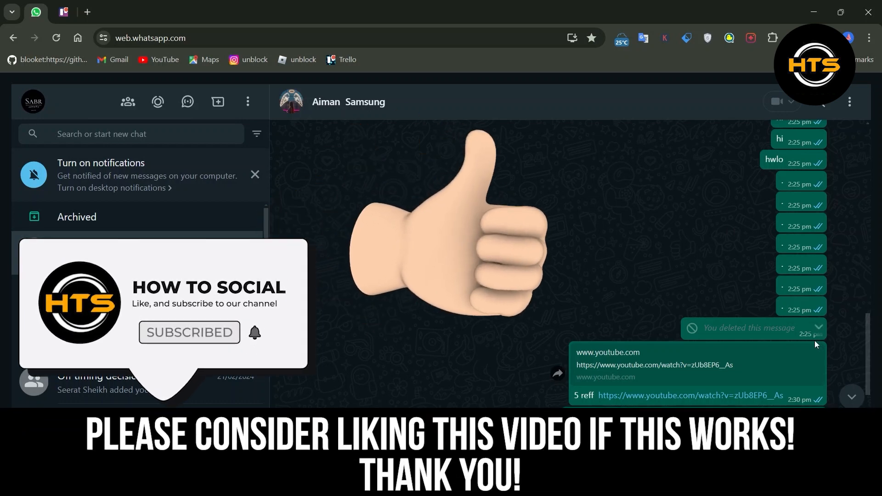